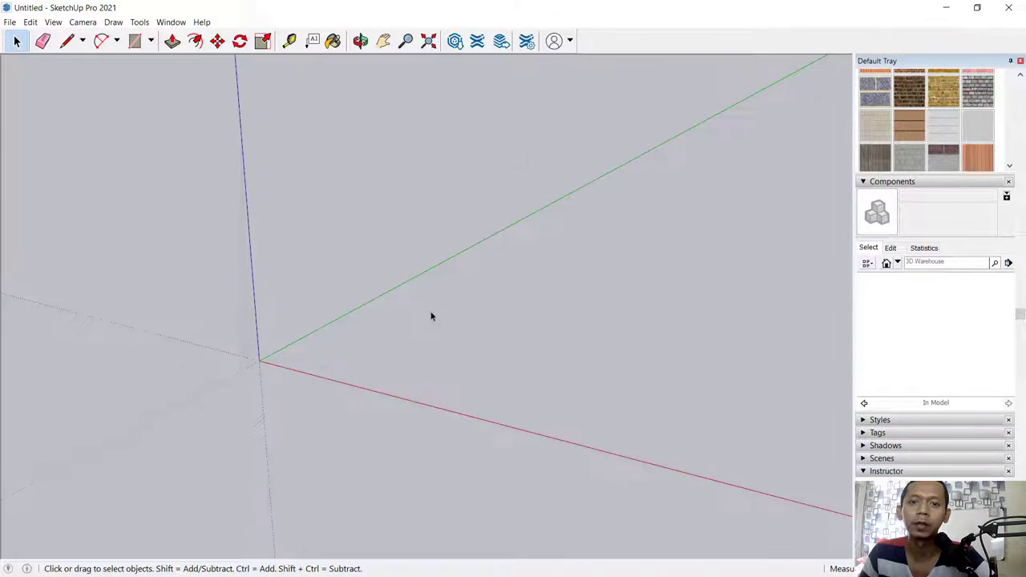
pyautogui.moveTo(416, 320)
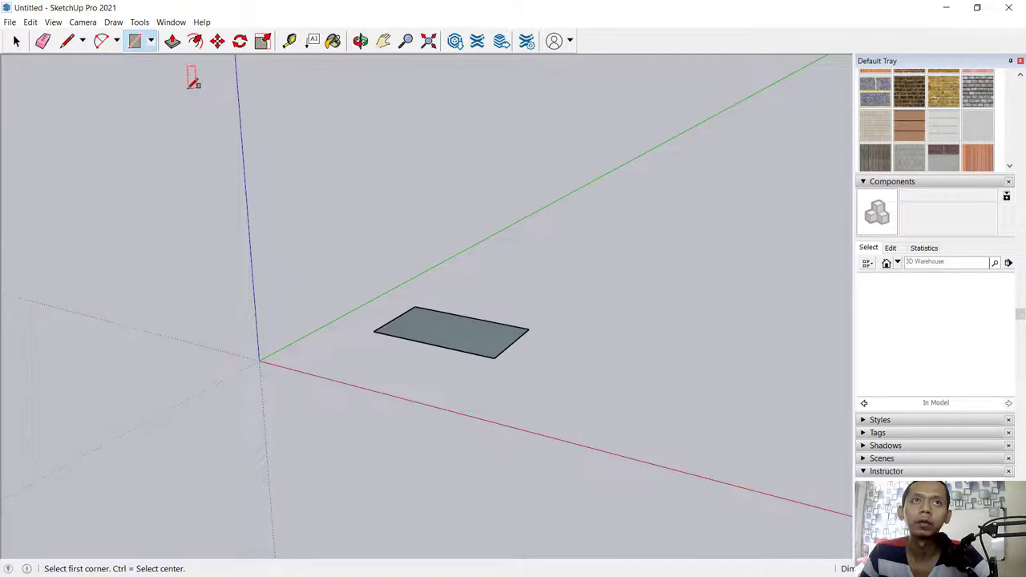
# Step: Push/Pull the rectangle into a slab and make it component '1' with Glue to Any
pyautogui.click(173, 42)
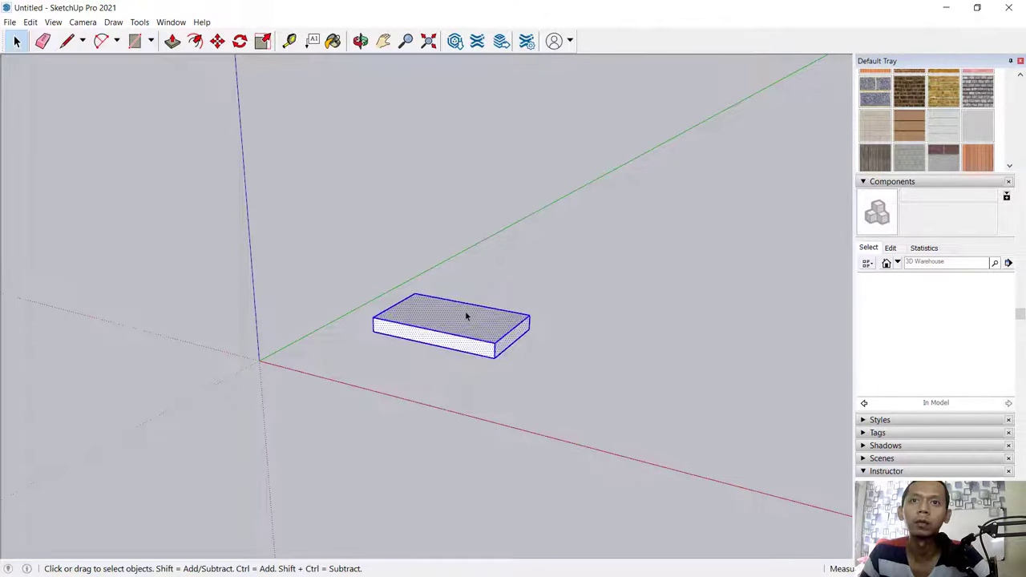
pyautogui.rightClick(467, 317)
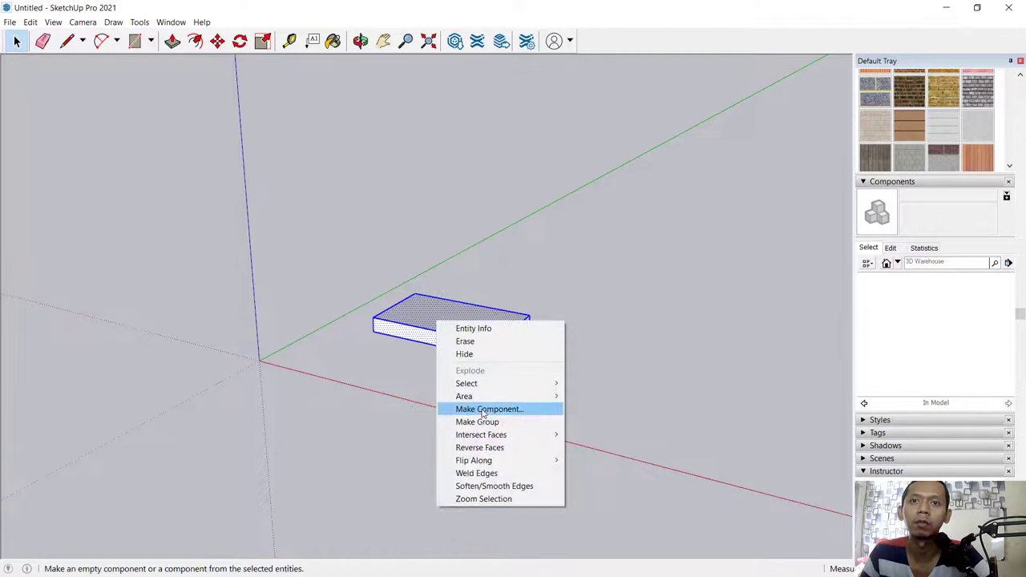
pyautogui.click(491, 408)
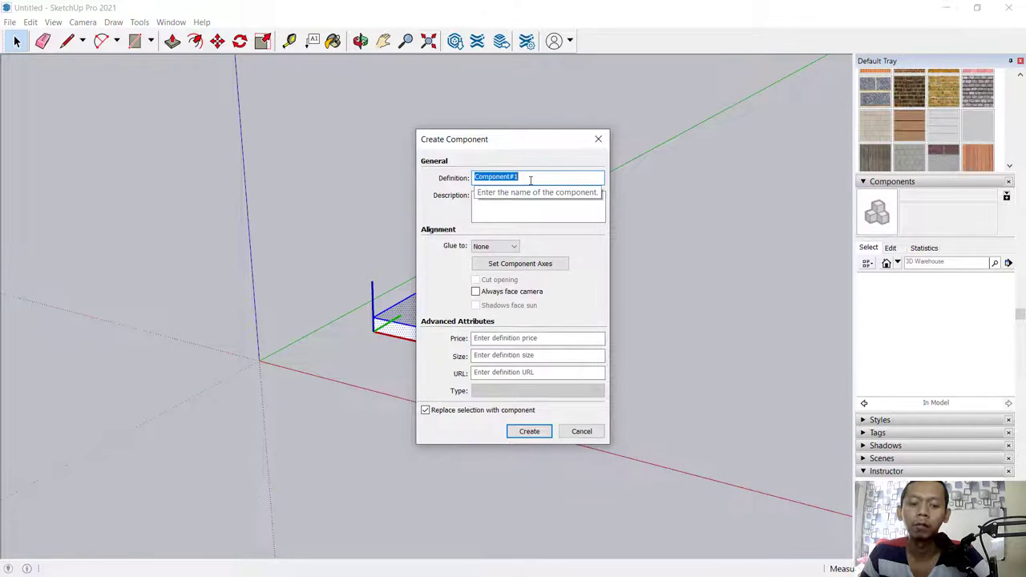
pyautogui.write('1')
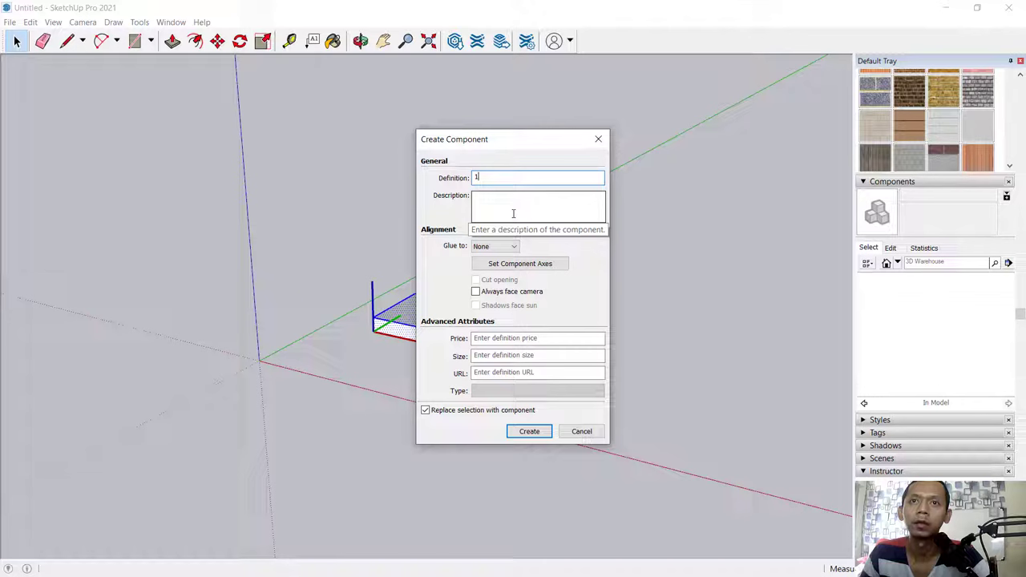
pyautogui.click(513, 247)
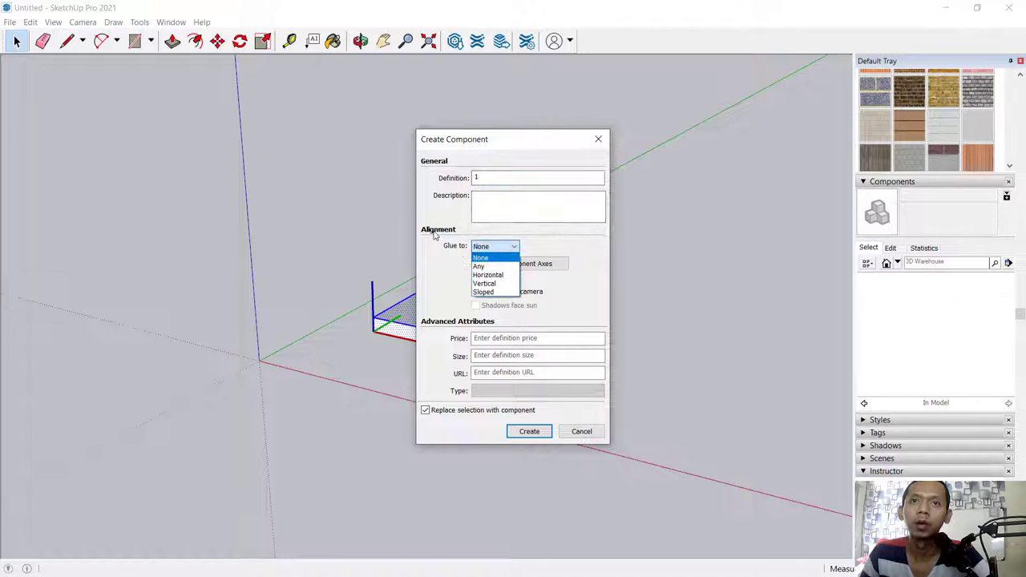
pyautogui.click(478, 266)
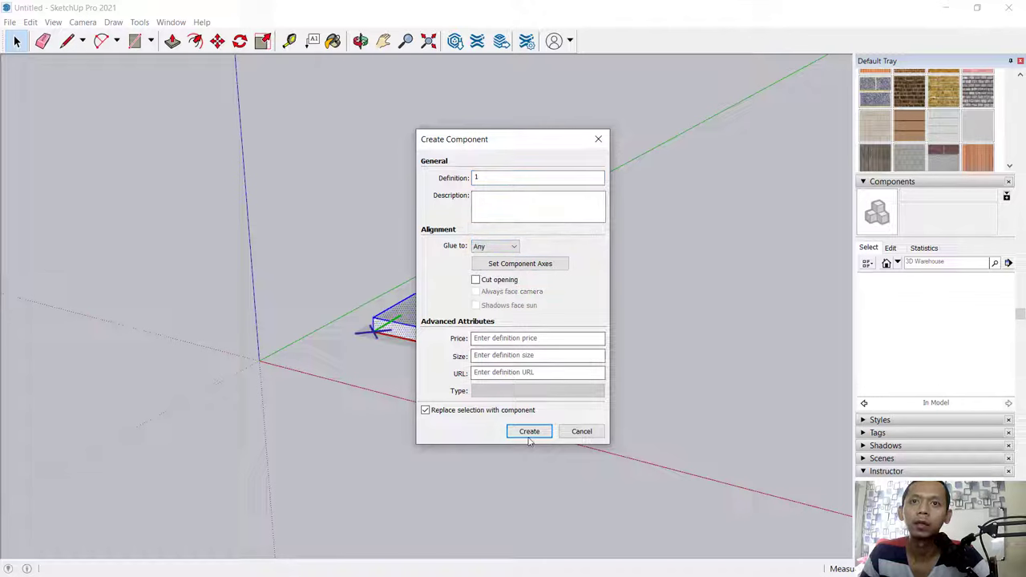
pyautogui.click(529, 431)
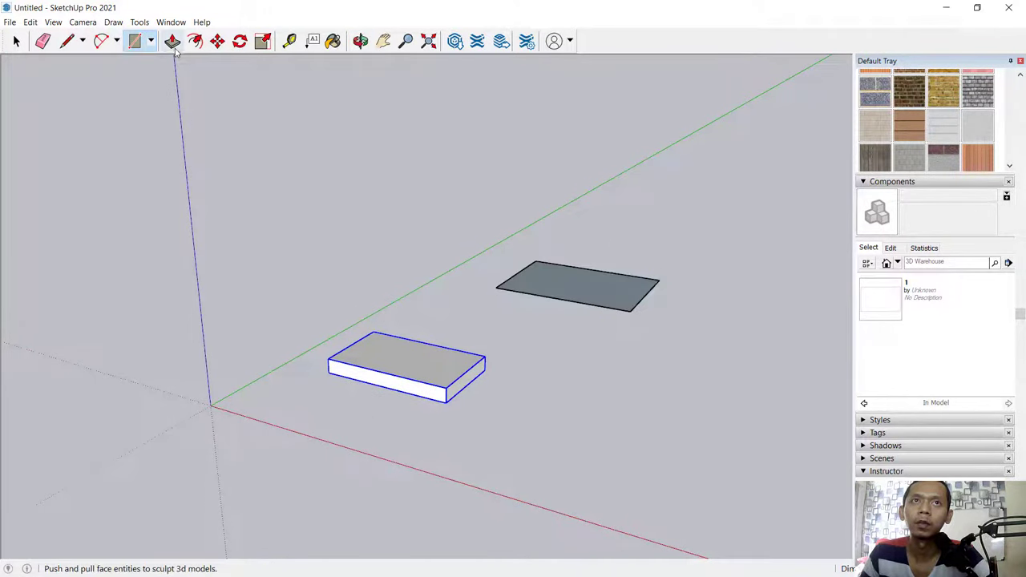
# Step: Raise the second rectangle into a grouped slab and pull a smaller block up from its top
pyautogui.click(172, 42)
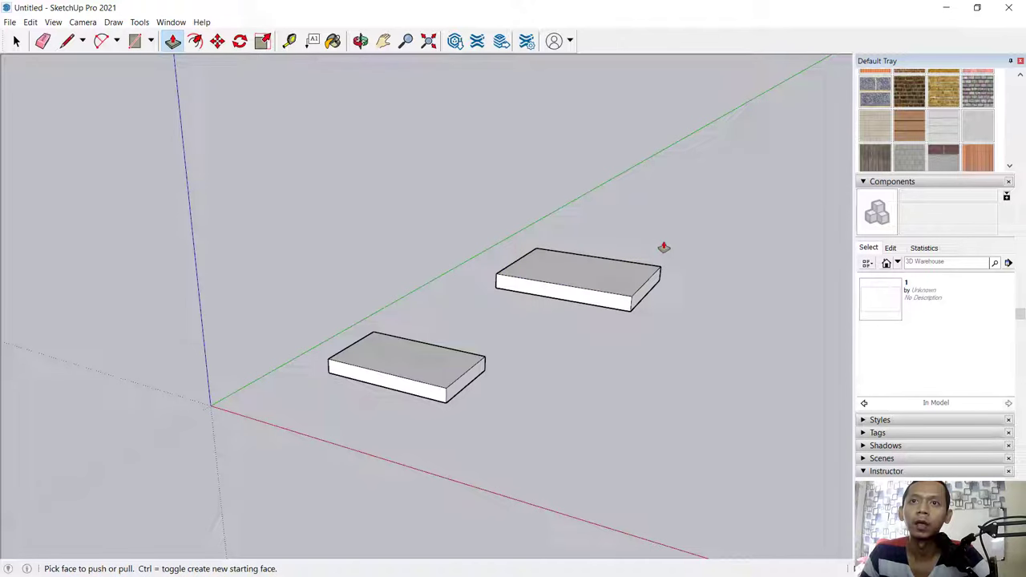
pyautogui.rightClick(577, 276)
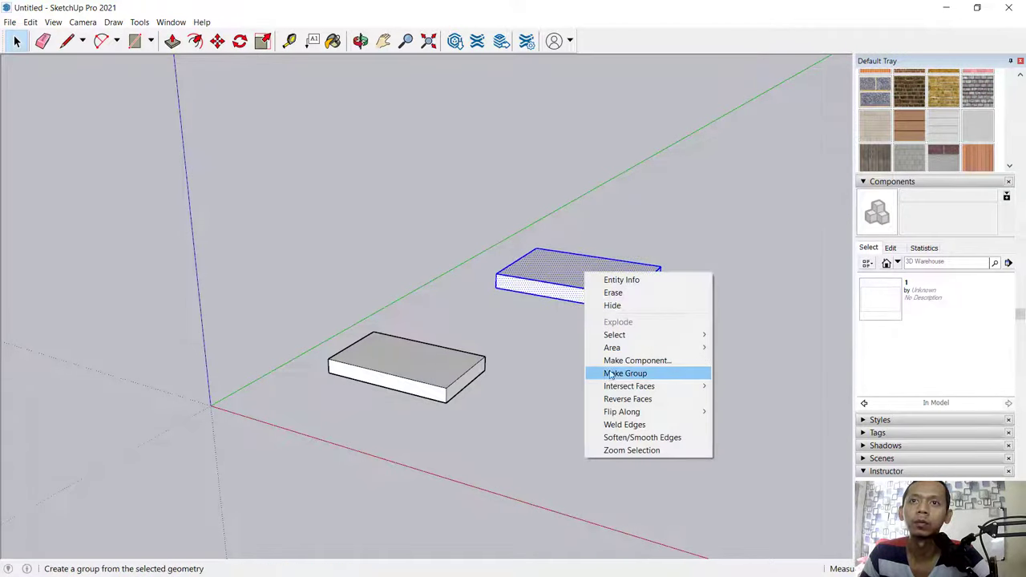
pyautogui.click(626, 372)
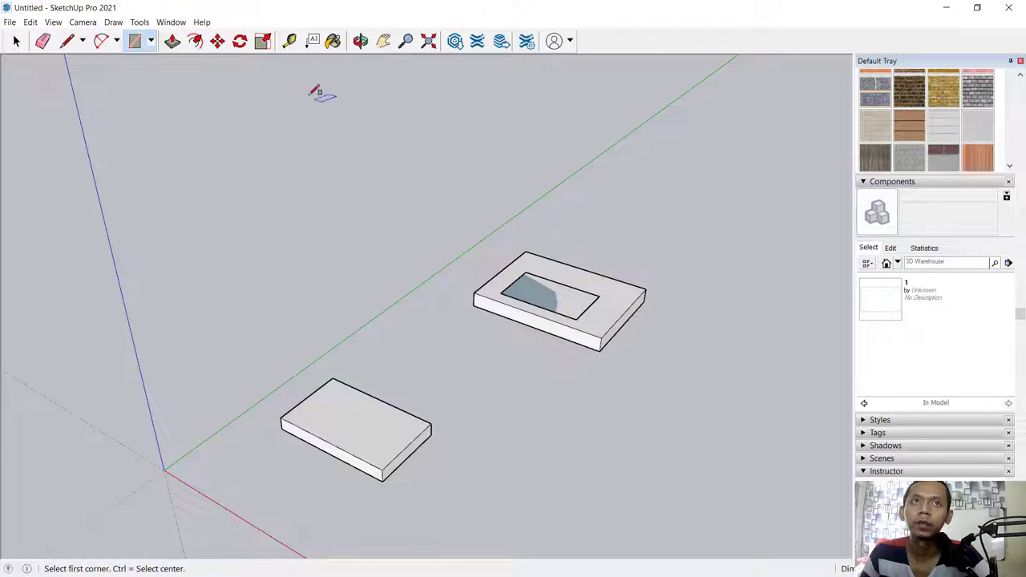
pyautogui.click(171, 42)
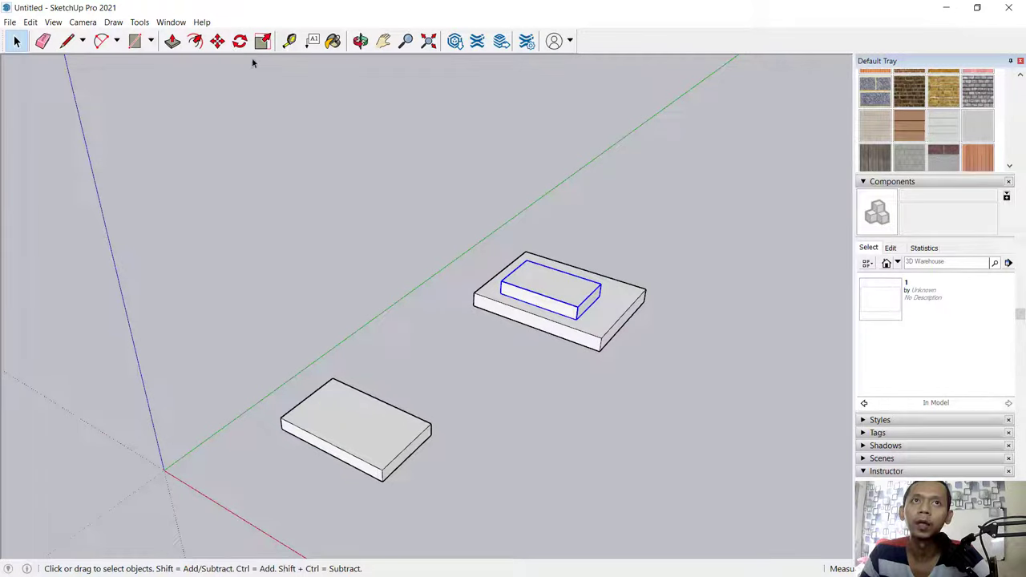
# Step: Select the slab with its top block and make them a component named '2'
pyautogui.click(218, 42)
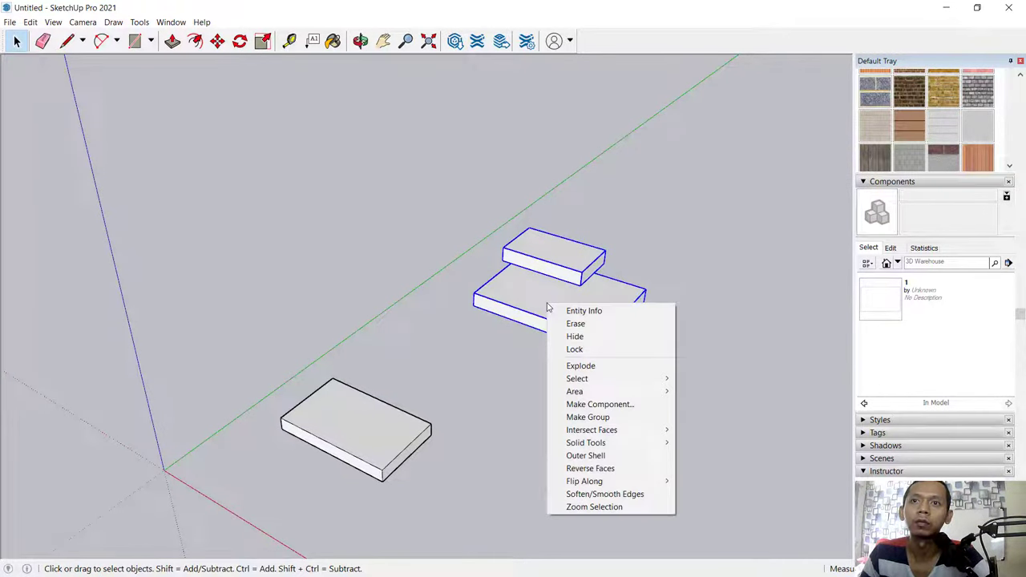
pyautogui.click(599, 404)
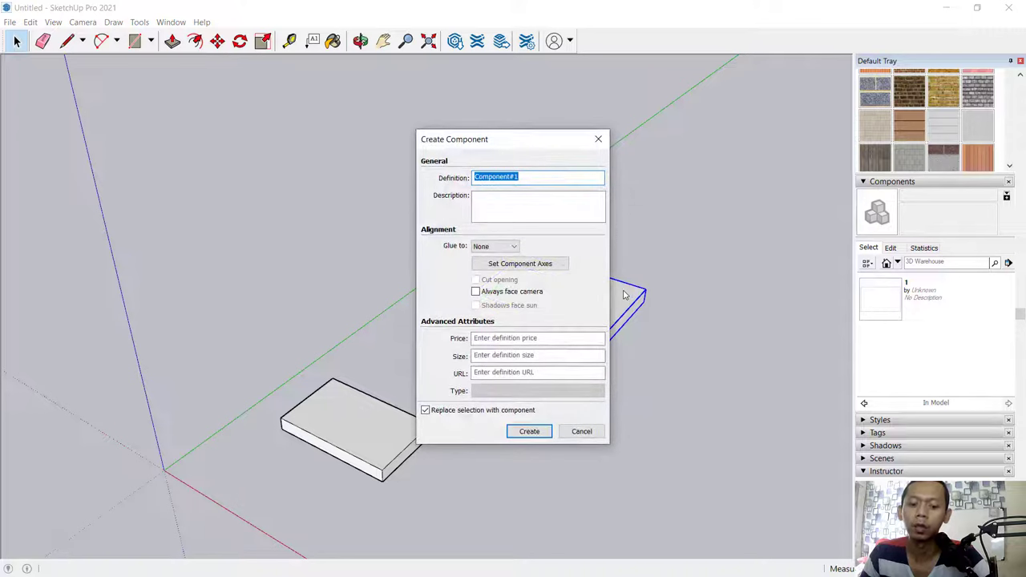
pyautogui.click(529, 431)
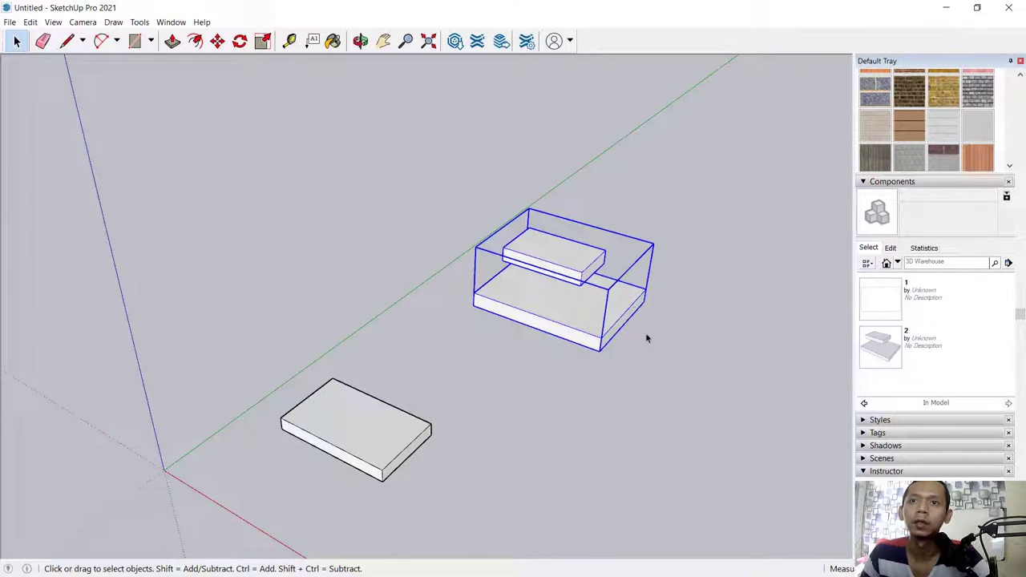
pyautogui.click(241, 41)
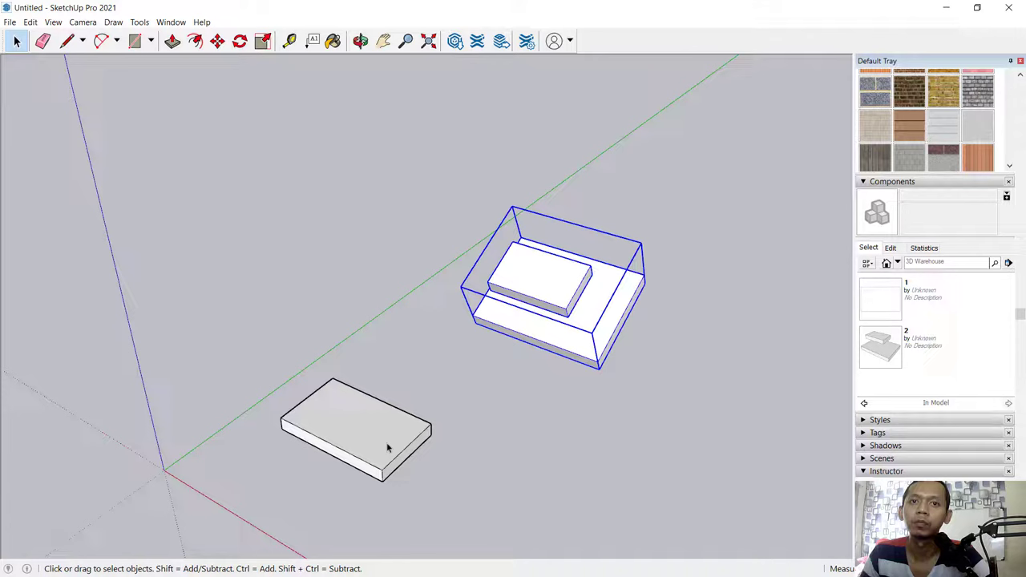
pyautogui.moveTo(606, 311)
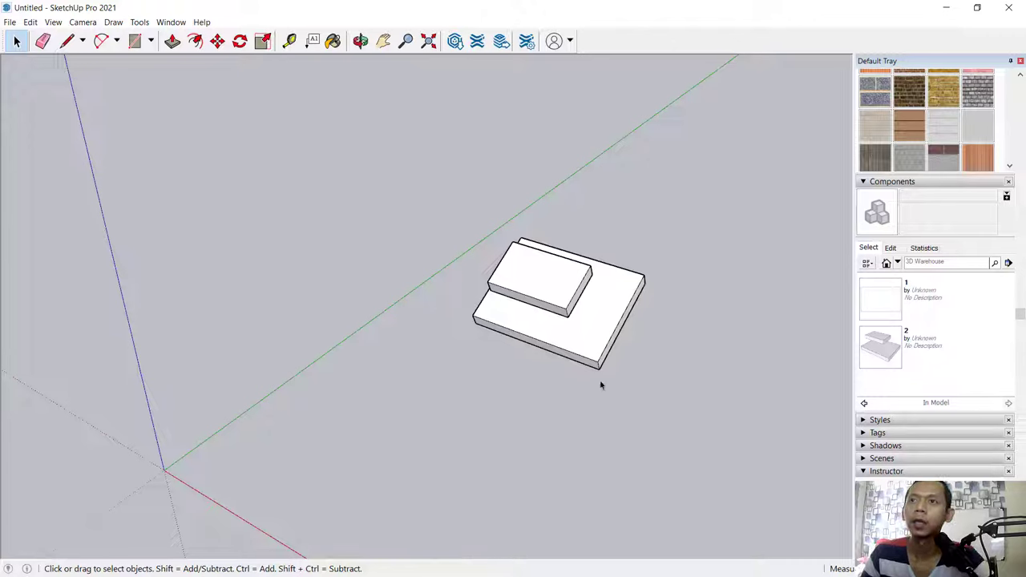
pyautogui.moveTo(892, 181)
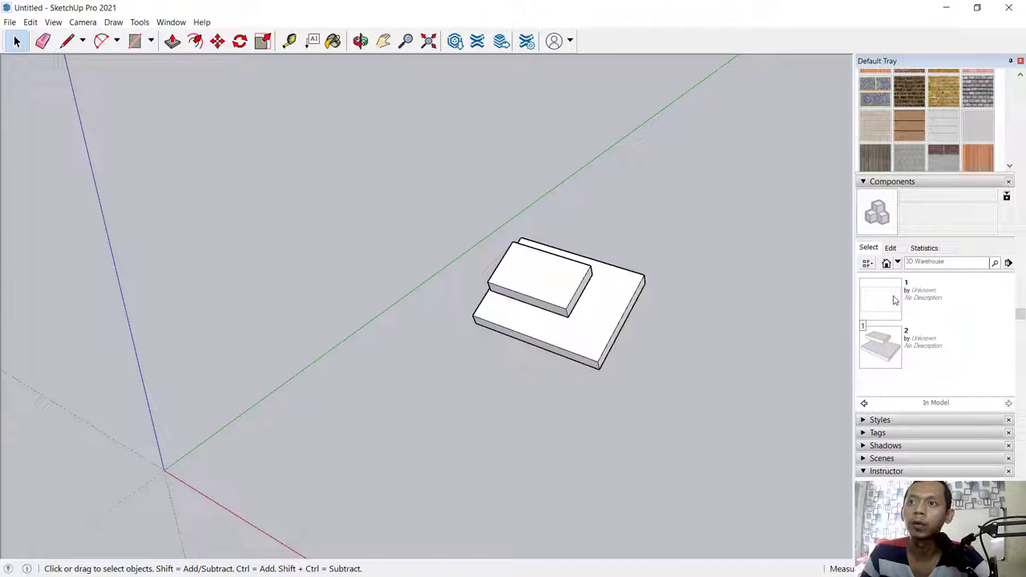
# Step: Pick component 1 from the In Model list to start placing a new copy
pyautogui.click(879, 300)
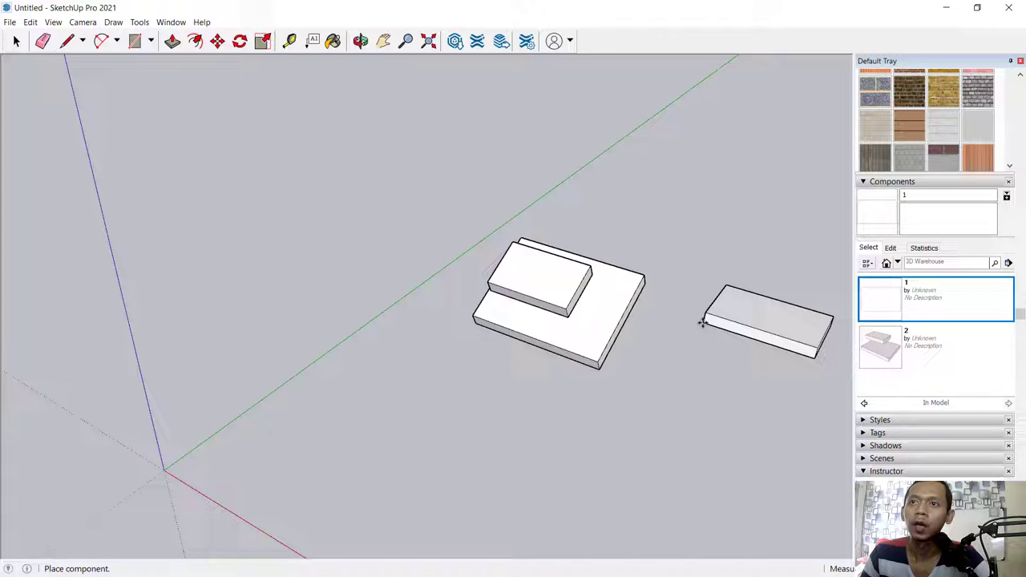